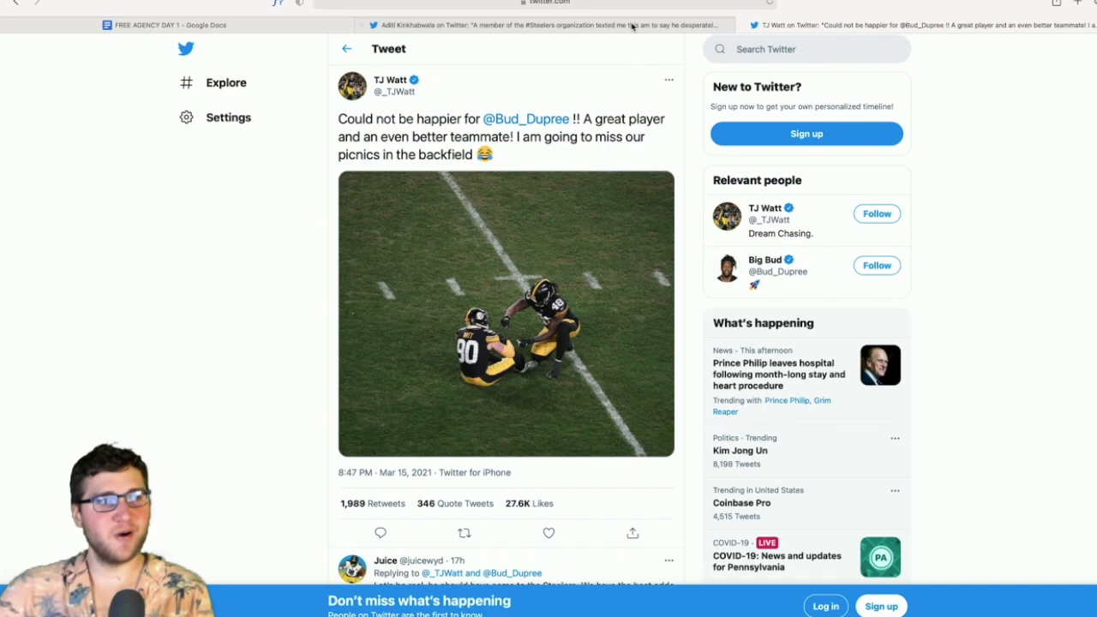
pyautogui.scroll(-3)
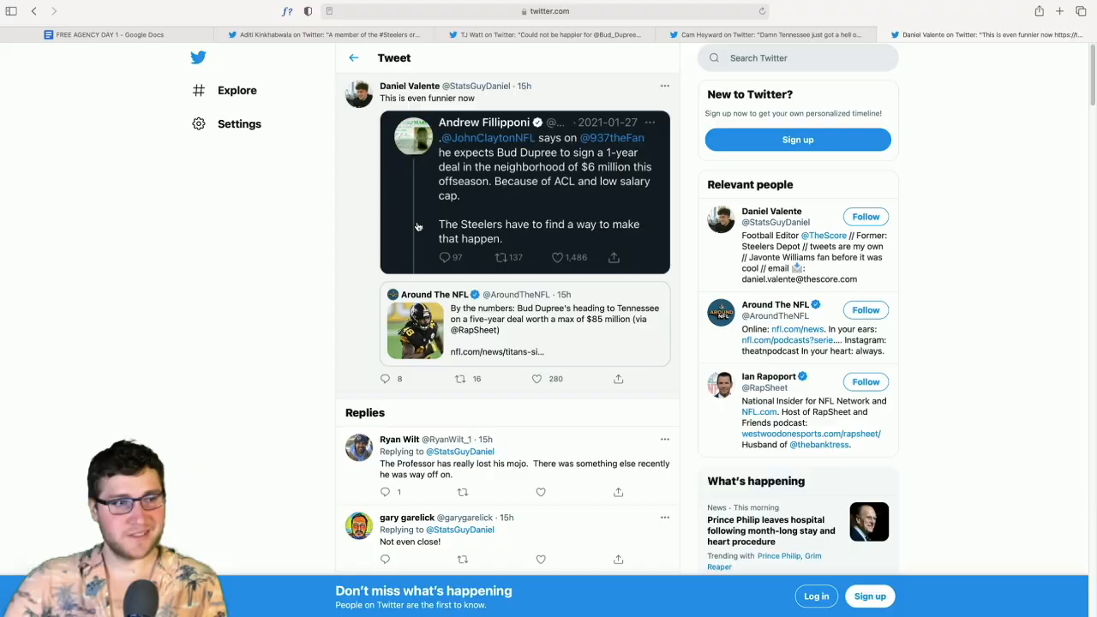
pyautogui.moveTo(543, 241)
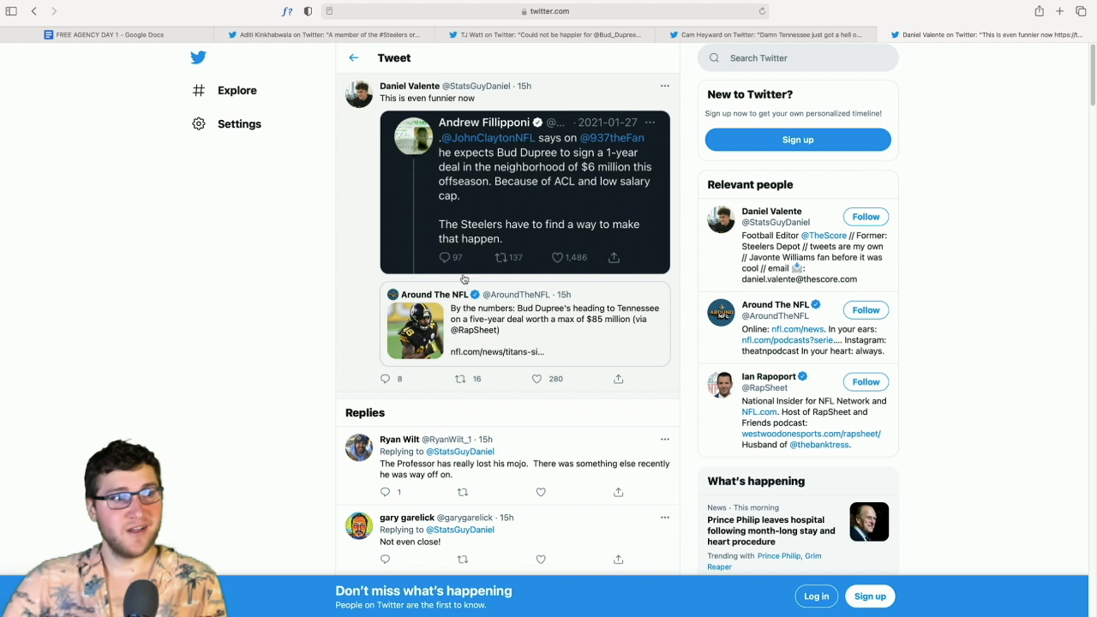
pyautogui.moveTo(584, 371)
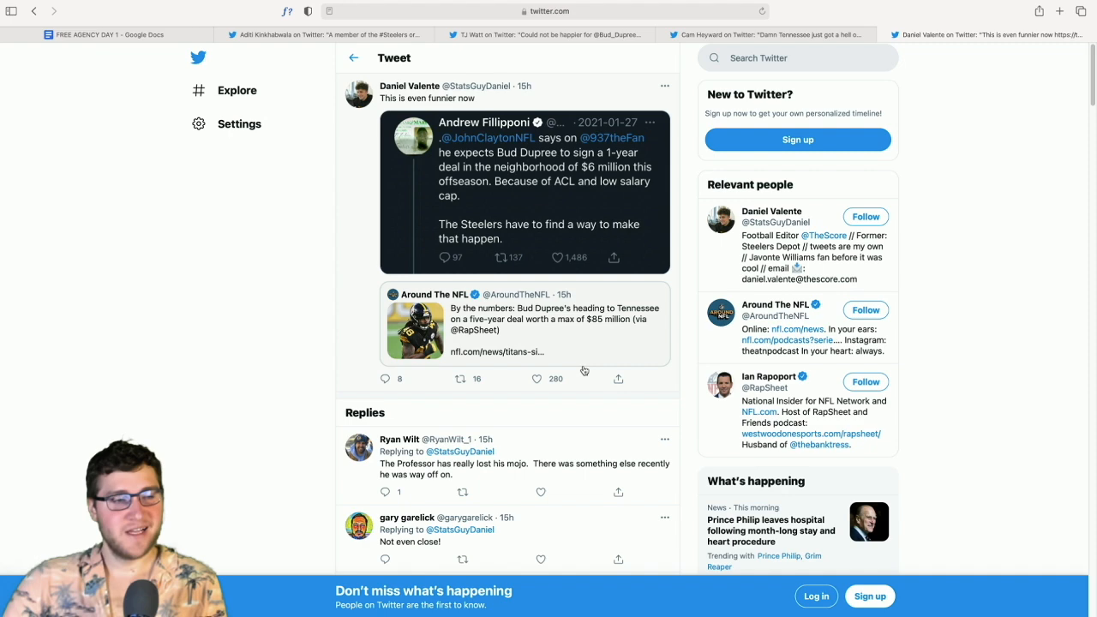
pyautogui.click(545, 188)
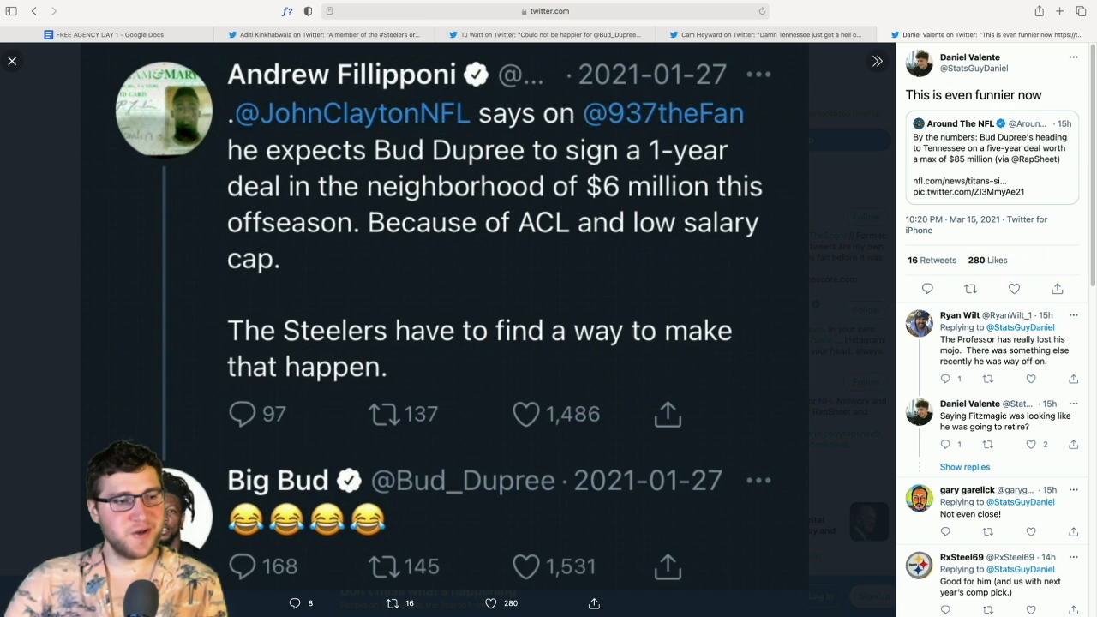
pyautogui.click(12, 61)
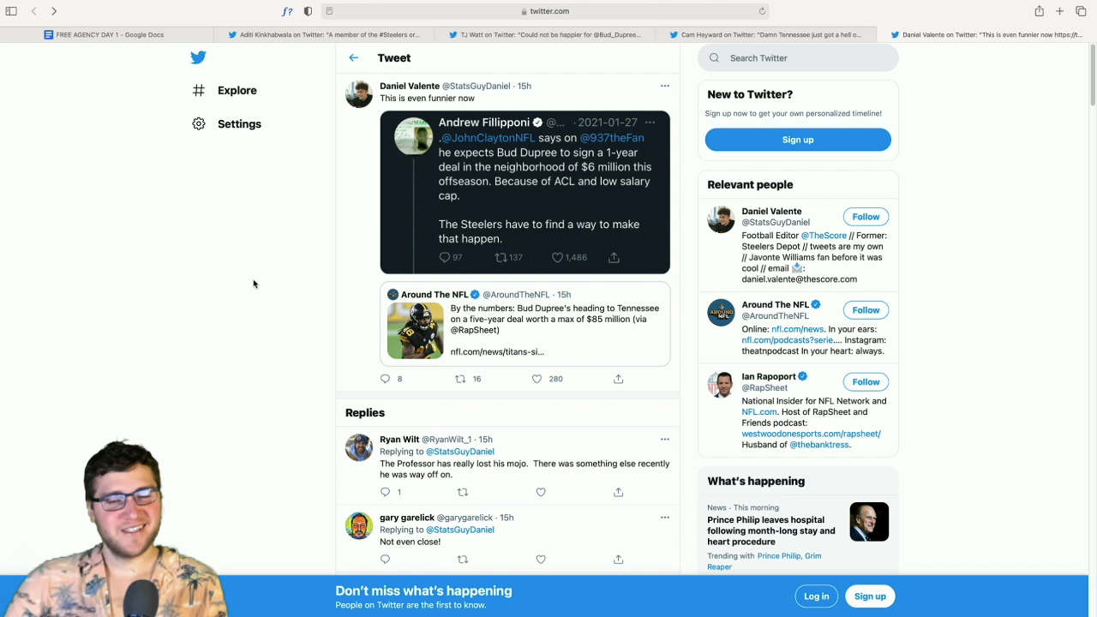